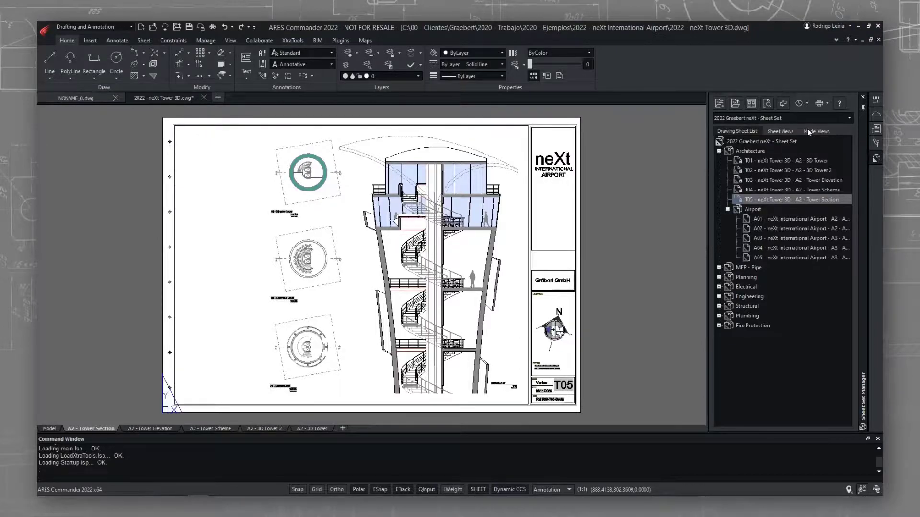
- Place the Section AA model view from neXt Tower 3D.dwg onto the Tower Section sheet
left_click(815, 130)
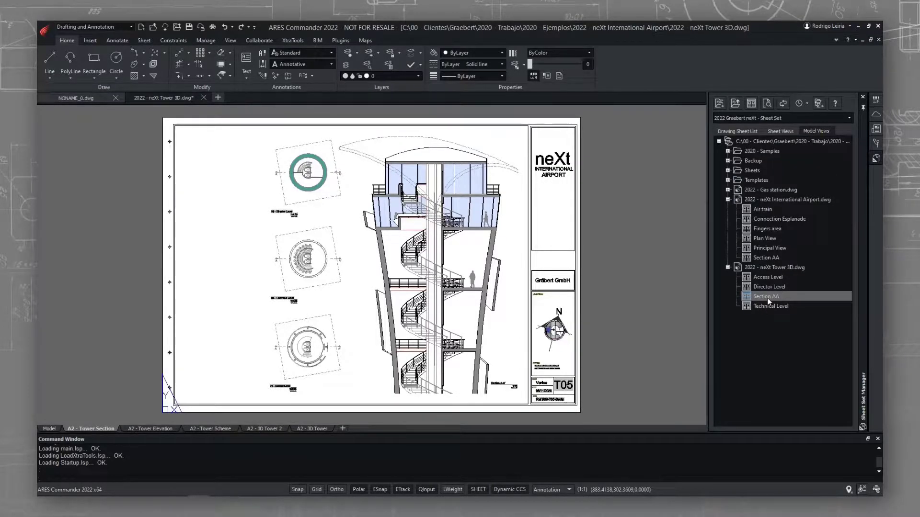
double_click(766, 296)
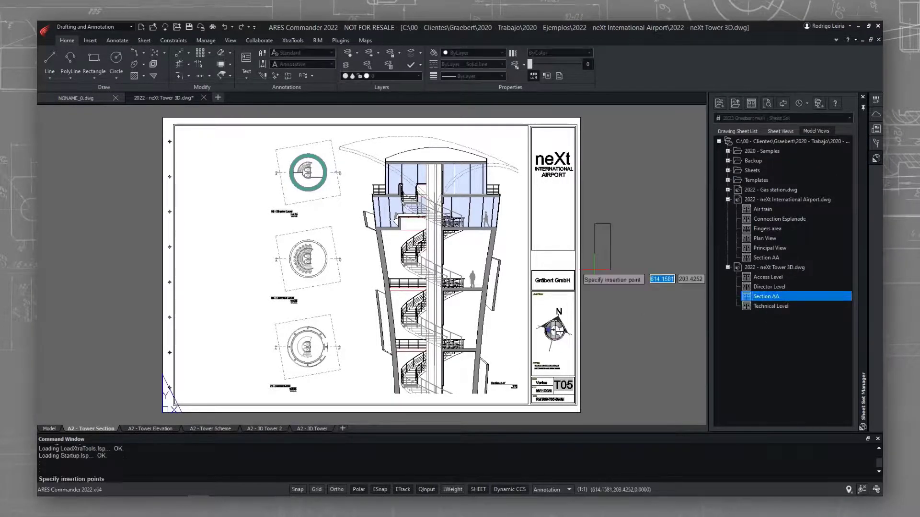
left_click(209, 27)
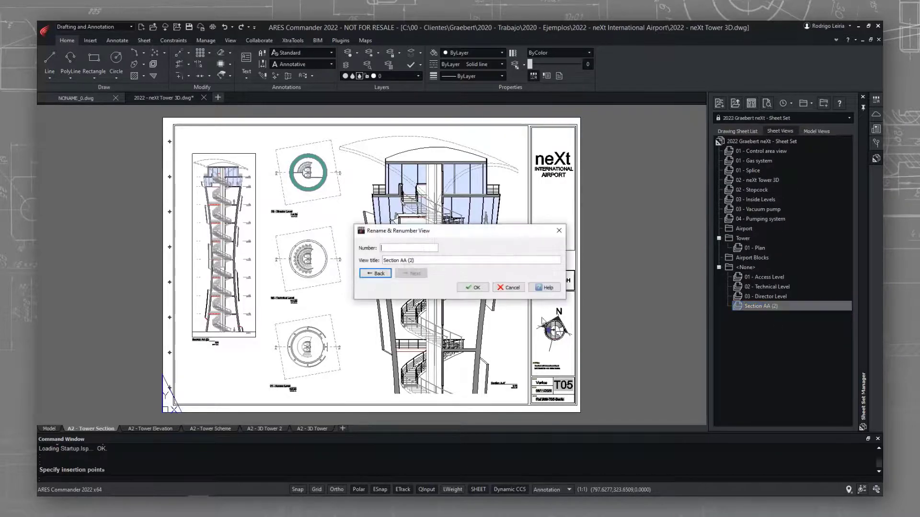
- Number the placed Section AA view 04 in Rename & Renumber View
type("0")
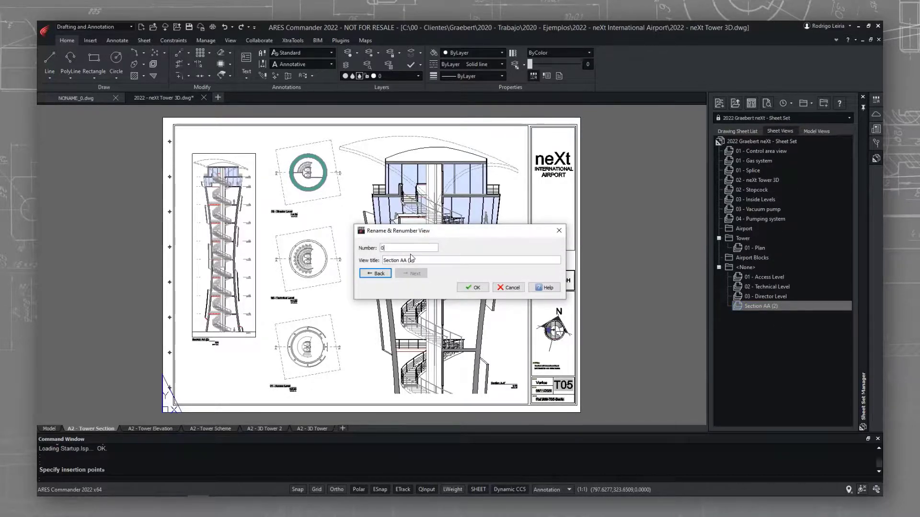
type("4")
left_click(471, 260)
type("-")
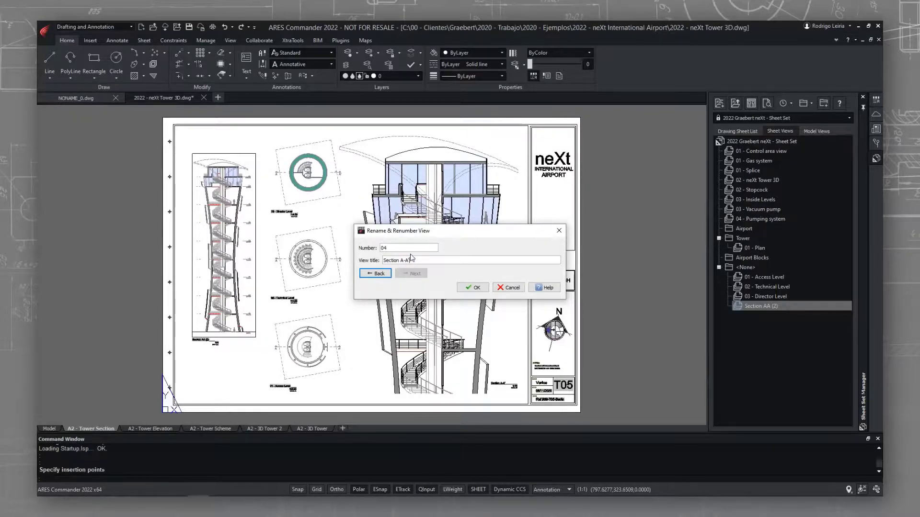
left_click(472, 288)
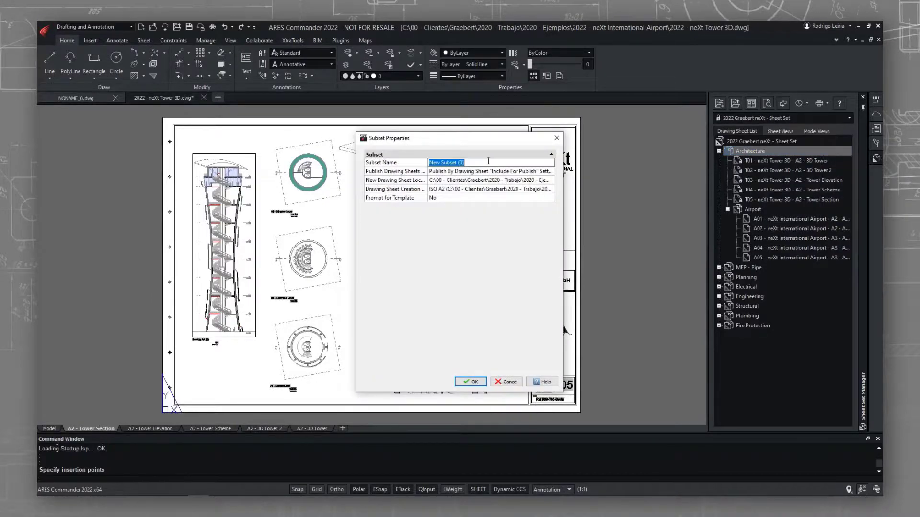
- Name the new subset Tower and move sheets T01–T05 into it
type("Tower")
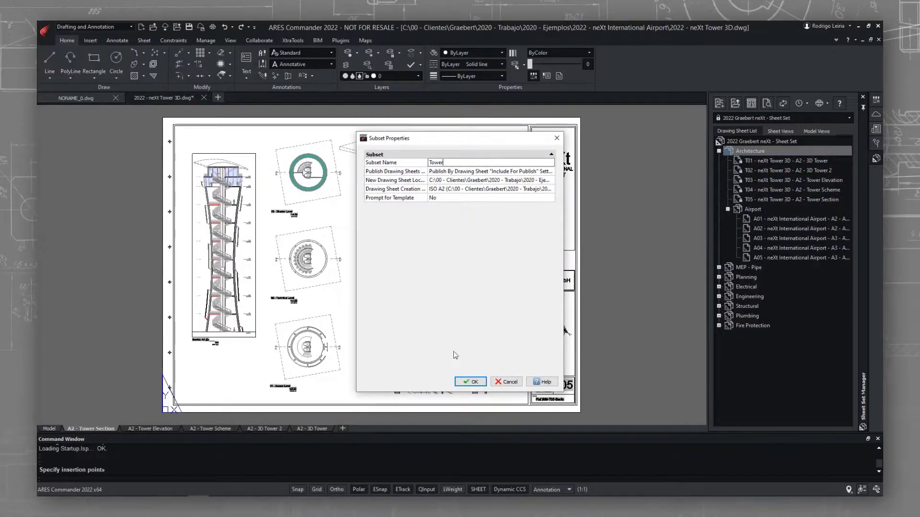
left_click(469, 382)
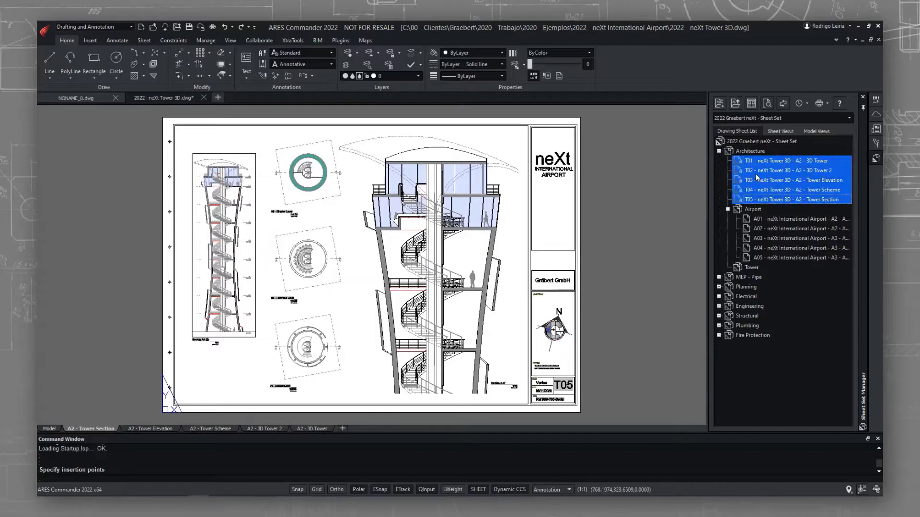
left_click(724, 151)
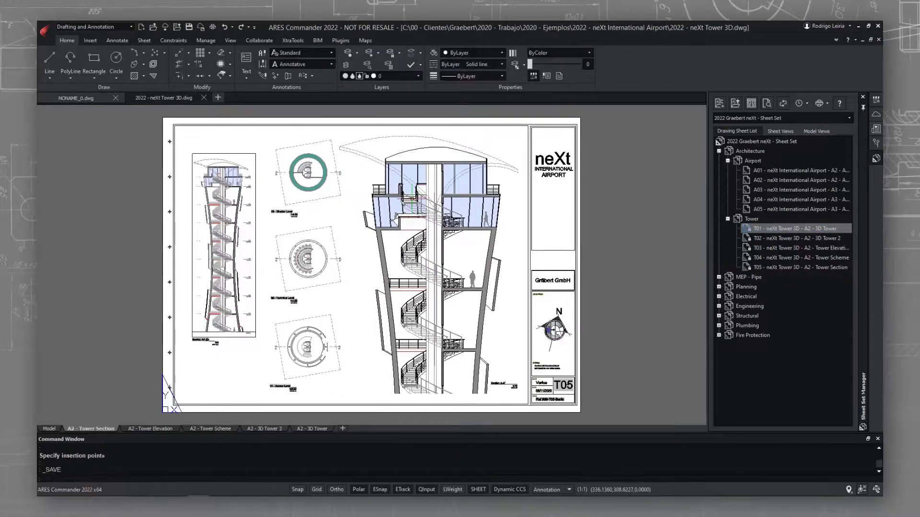
- Publish the Tower subset as a multi-sheet PDF and dismiss the batch print report
right_click(752, 219)
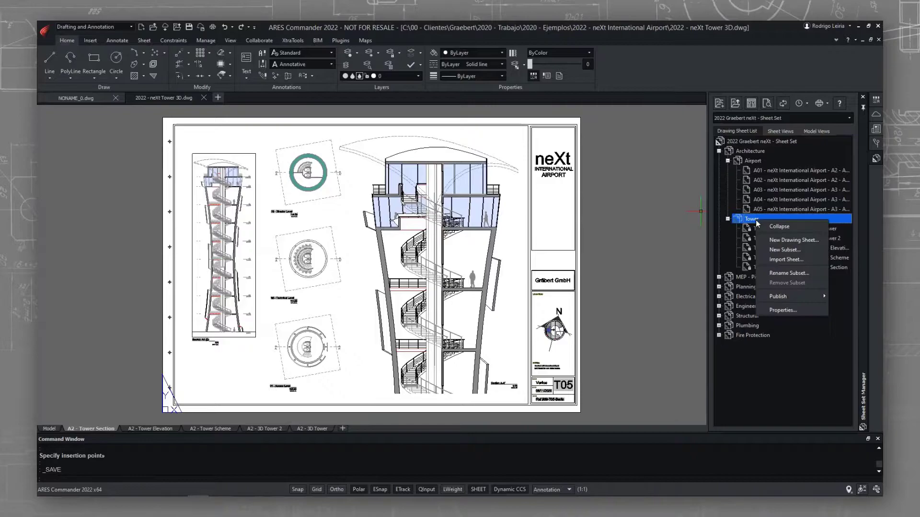
mouse_move(778, 296)
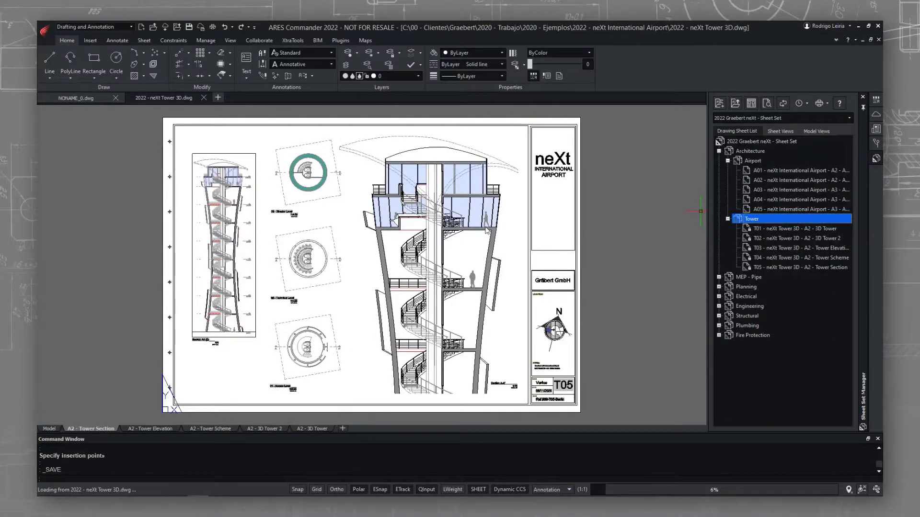
mouse_move(255, 214)
type("TowerShee")
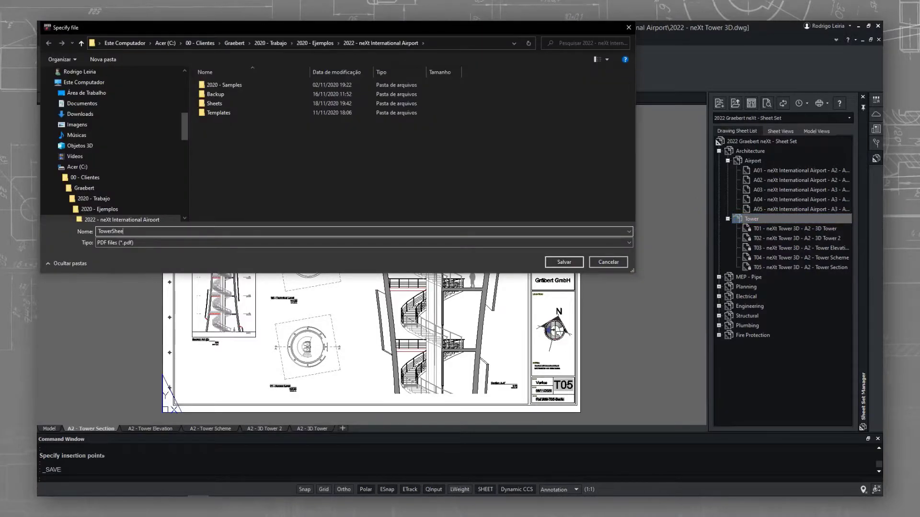
left_click(562, 261)
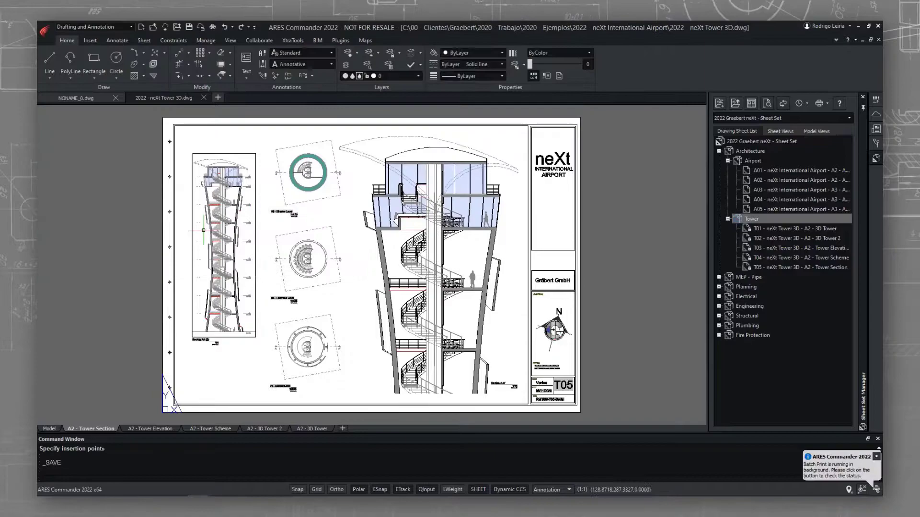
mouse_move(202, 232)
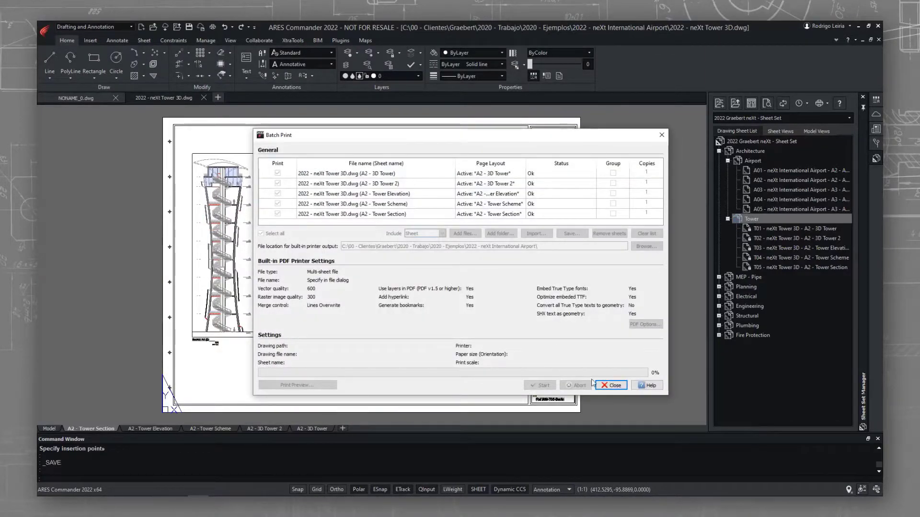
left_click(609, 386)
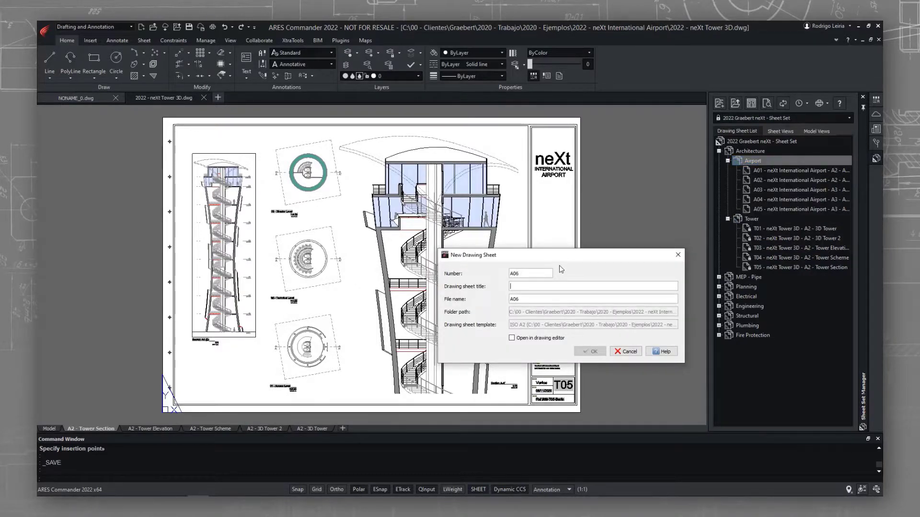
- Create sheet A06 titled Plan View under Airport, open it, and bring up its properties
type("Plan View")
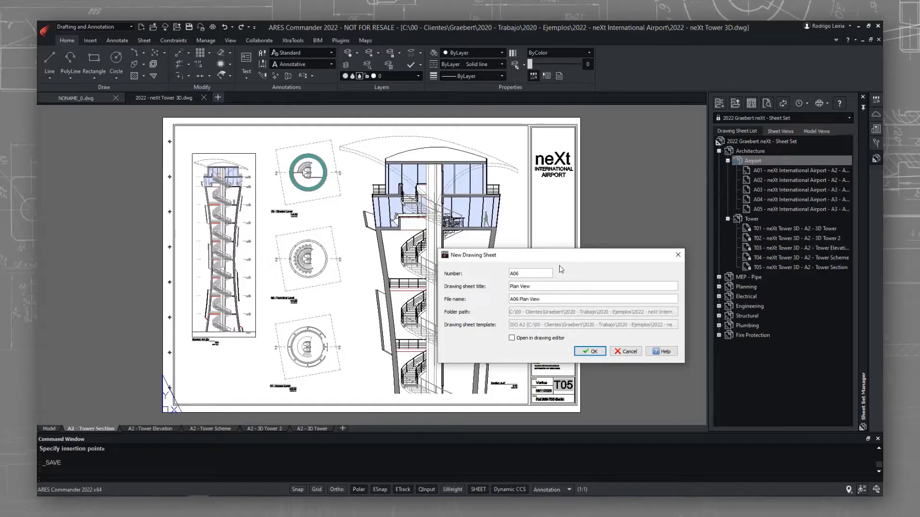
left_click(589, 351)
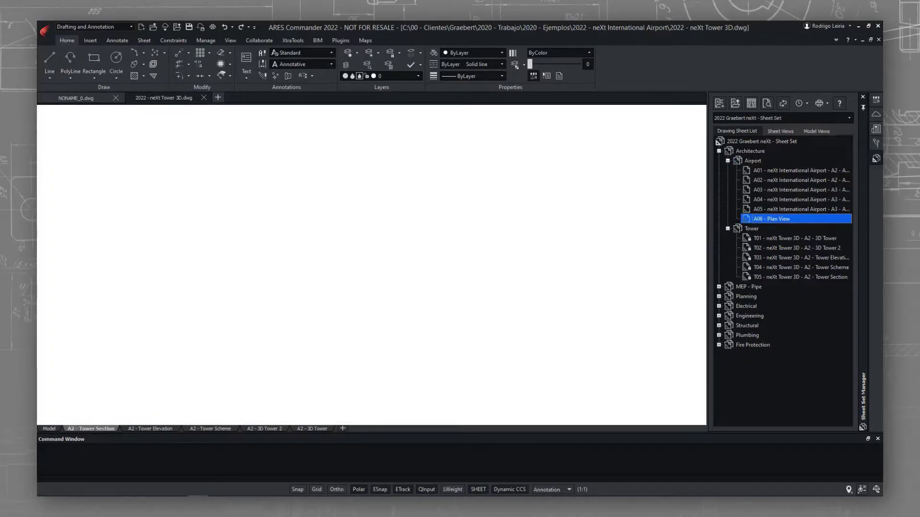
double_click(771, 218)
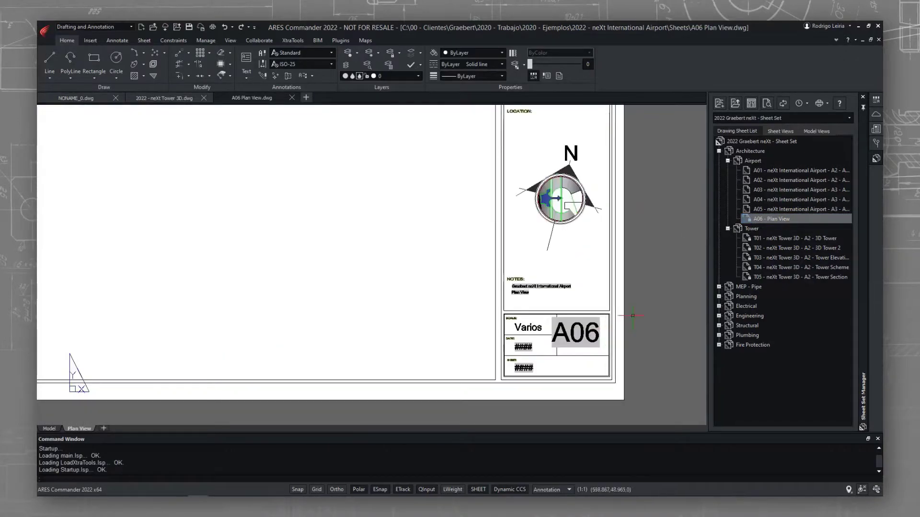
right_click(771, 219)
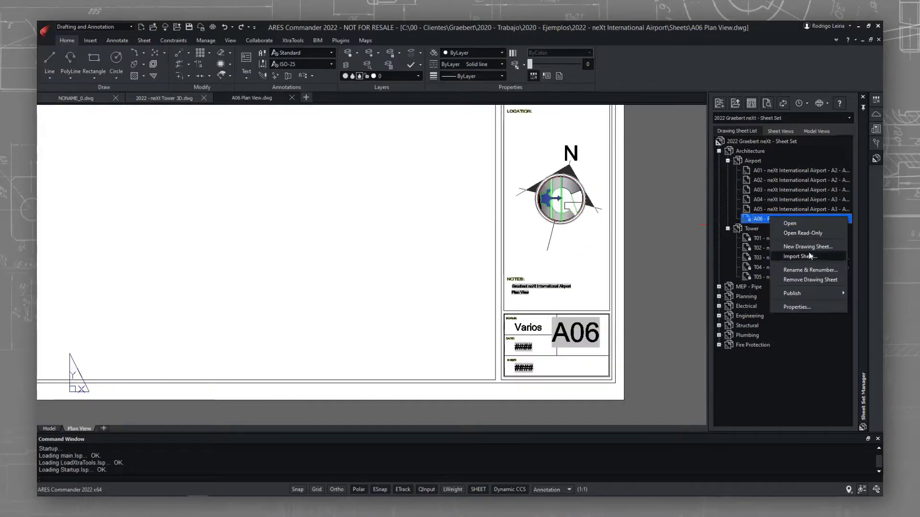
left_click(796, 306)
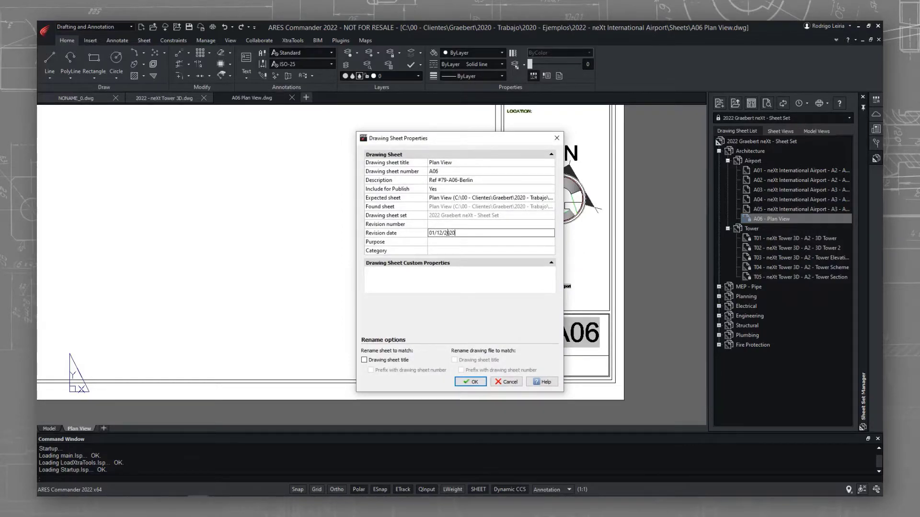
- Enter revision date 01/12/2020 in the A06 sheet's Drawing Sheet Properties
left_click(470, 382)
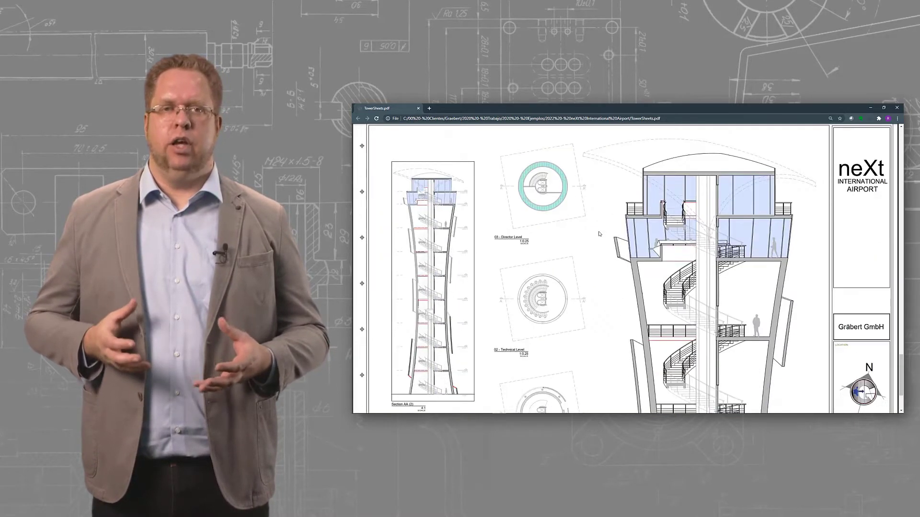
- Scroll TowerSheets.pdf down to the T05 sheet showing the Section AA view
scroll("down", 3)
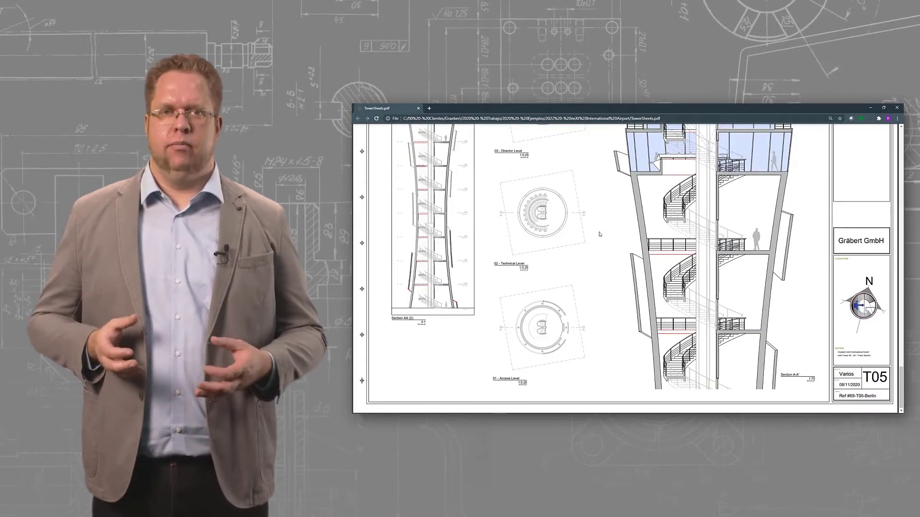